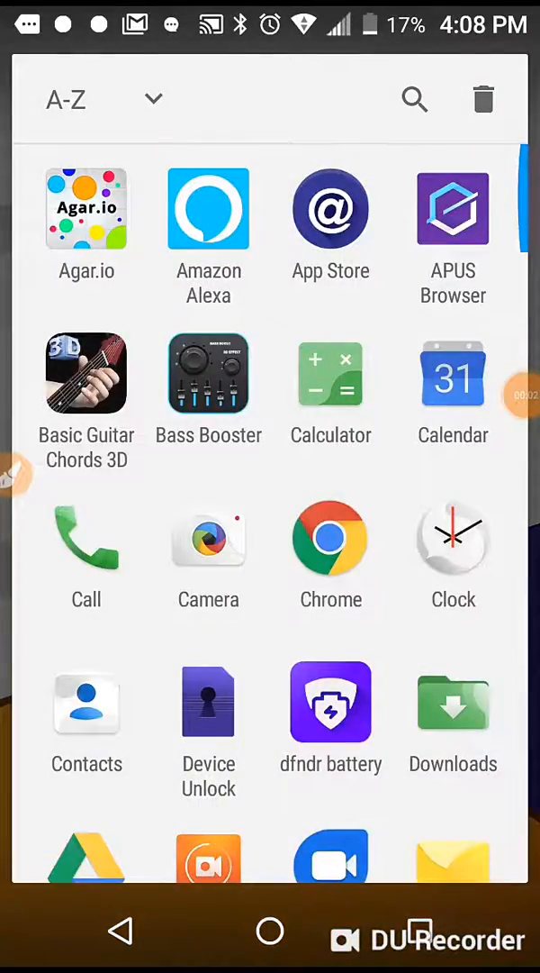
# Scroll down the A-Z app list until the Roblox icon appears
pyautogui.scroll(-3)
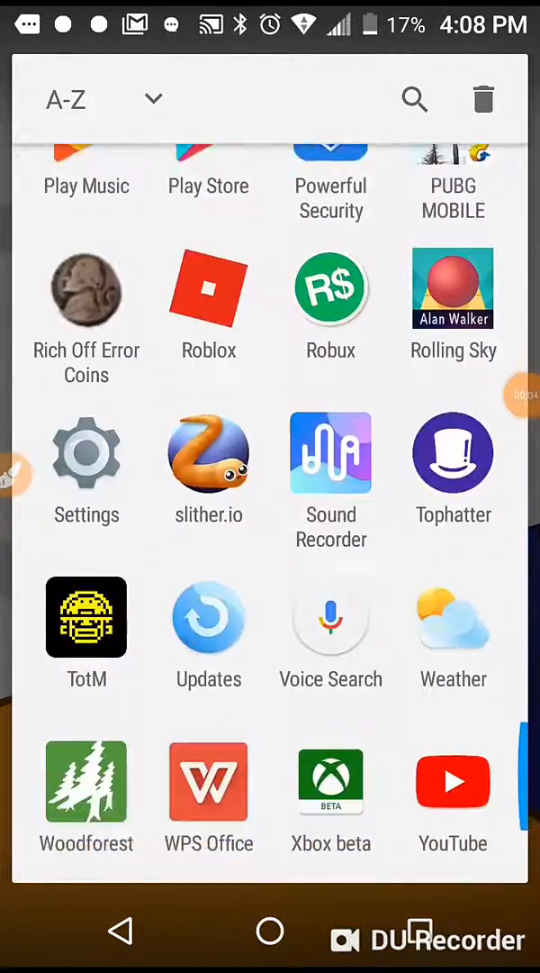
pyautogui.scroll(-3)
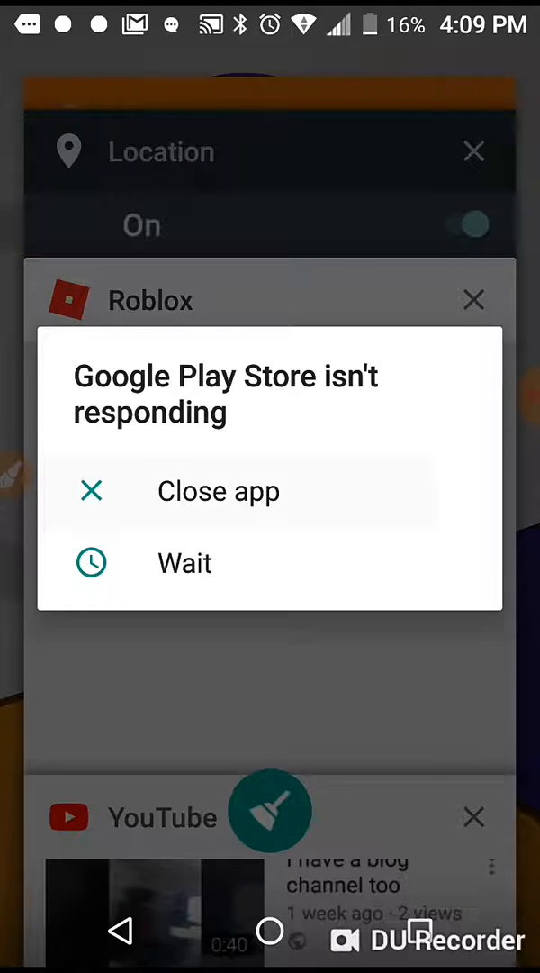
# Close the not-responding Google Play Store and return to the home screen
pyautogui.click(218, 490)
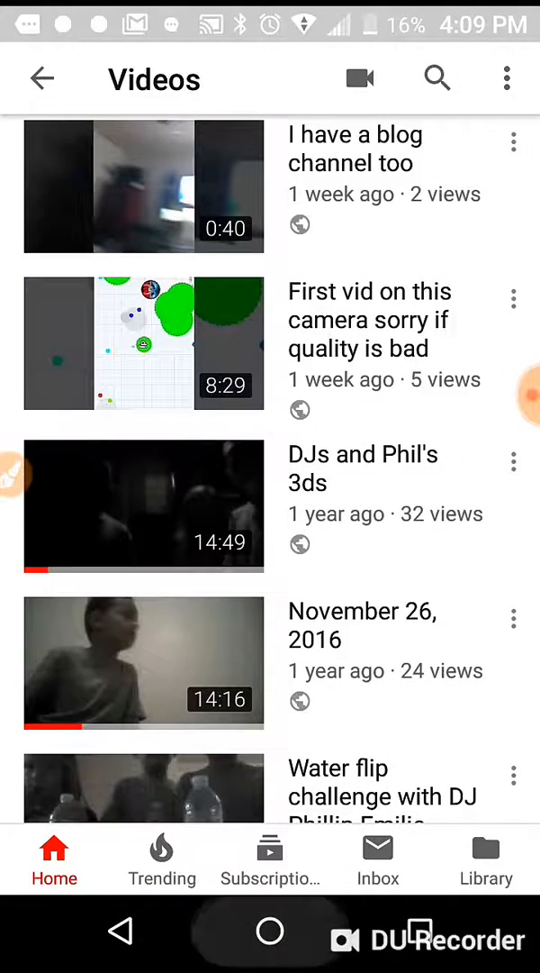
pyautogui.click(269, 932)
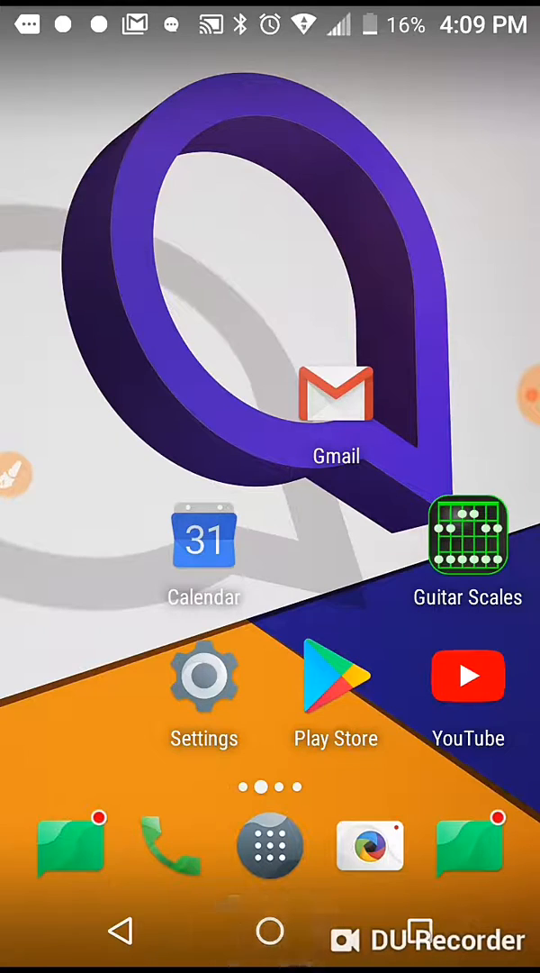